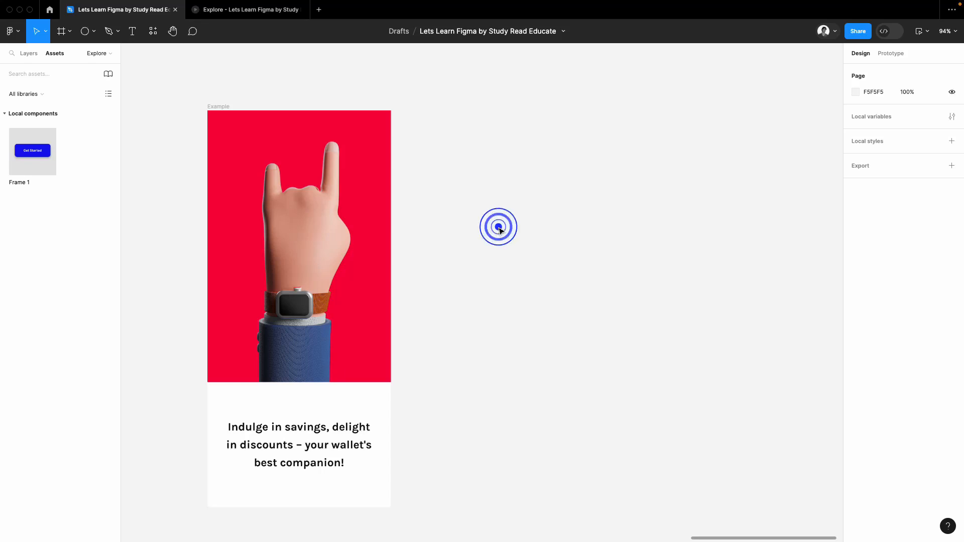
# Hollow the grey ellipse into a thin ring (about 90% ratio) and fill it FFB6B6 pink.
pyautogui.click(498, 226)
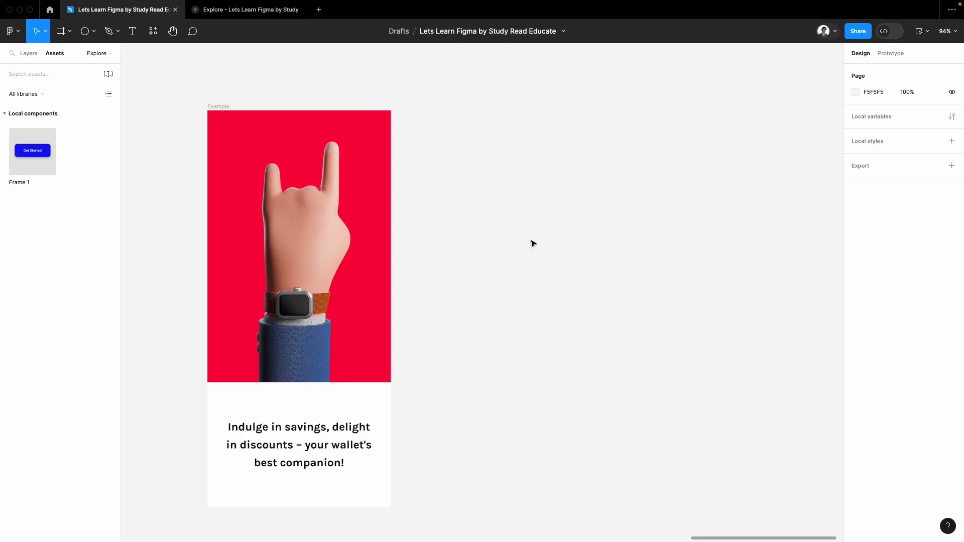
pyautogui.moveTo(499, 213)
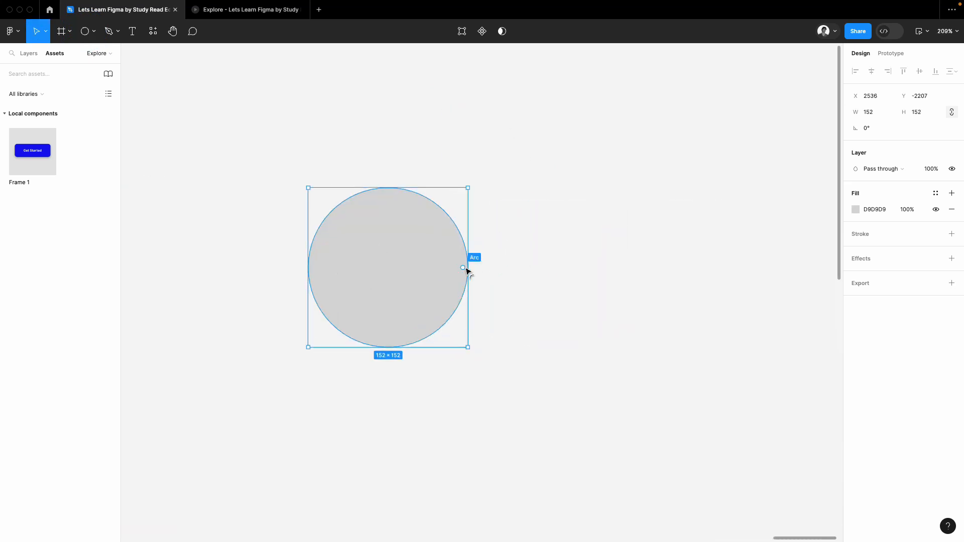
pyautogui.moveTo(463, 268); pyautogui.dragTo(387, 268)
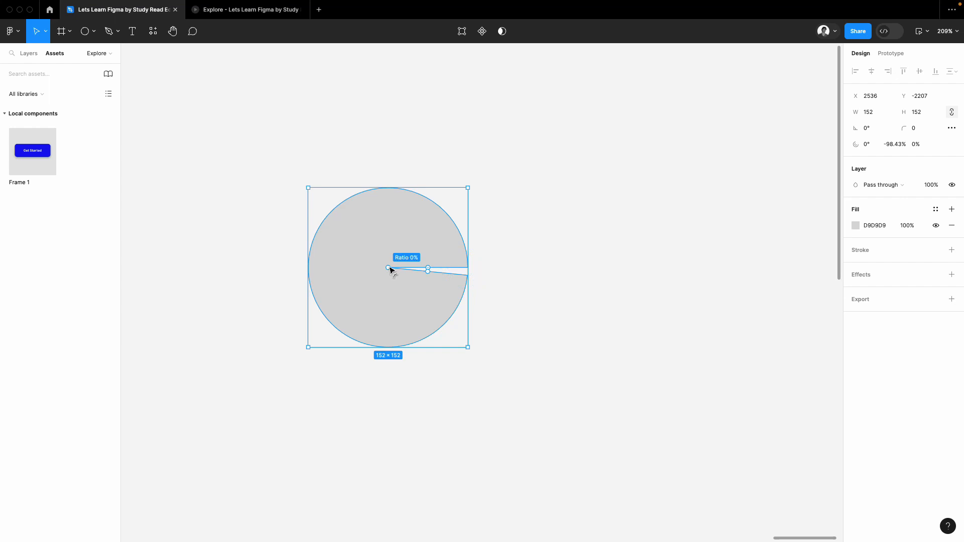
pyautogui.moveTo(387, 269); pyautogui.dragTo(463, 275)
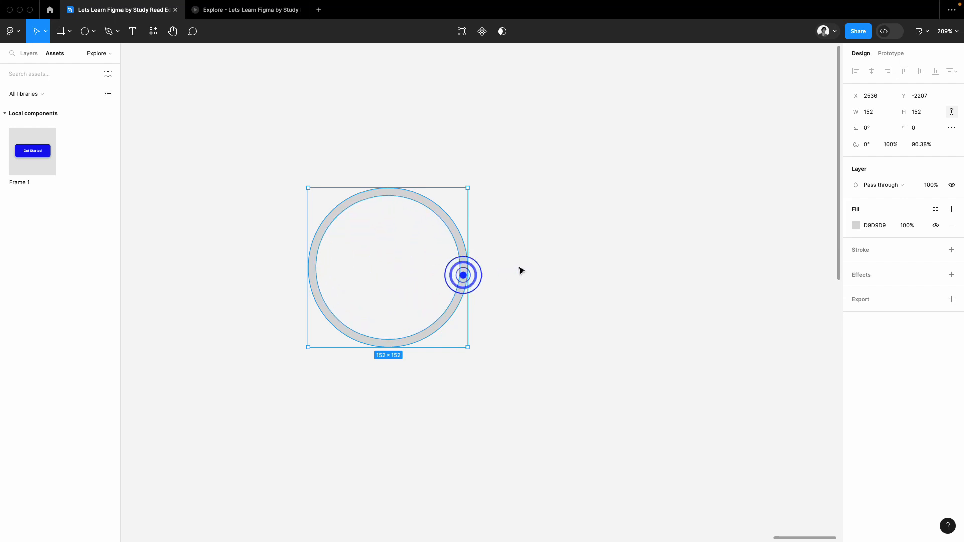
pyautogui.click(855, 226)
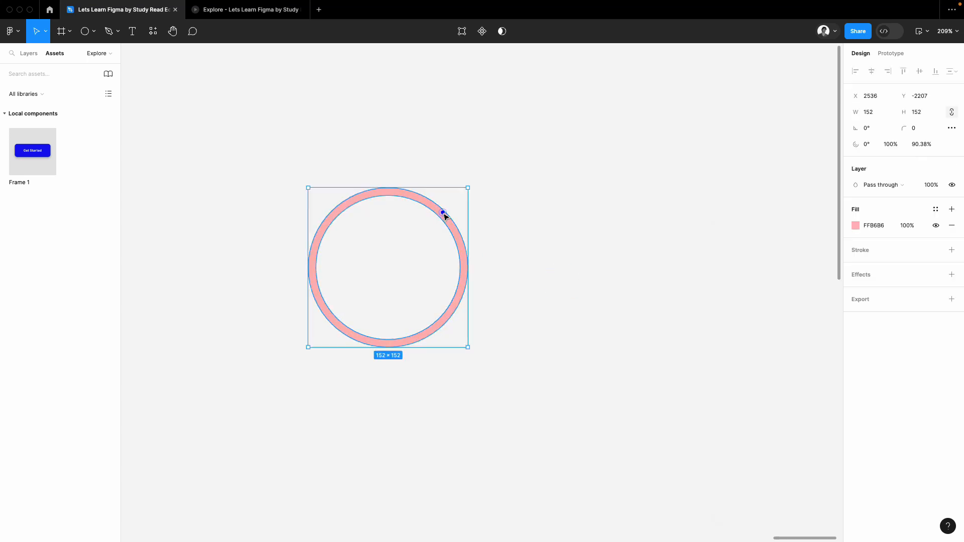
pyautogui.click(855, 225)
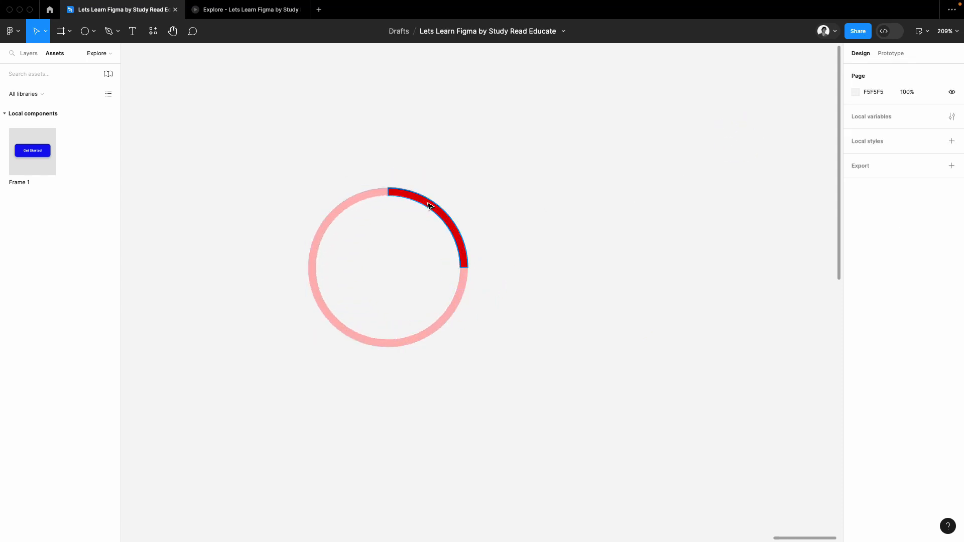
# Select the red arc on the pink ring to group it into a component.
pyautogui.click(430, 205)
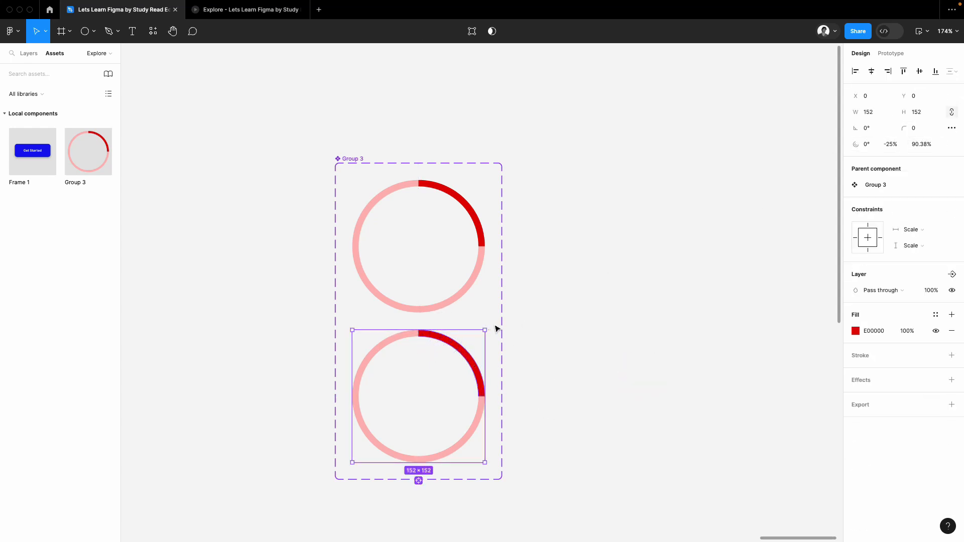
# Rotate the second and third ring variants' red arcs a further quarter turn each.
pyautogui.moveTo(485, 328); pyautogui.dragTo(510, 443)
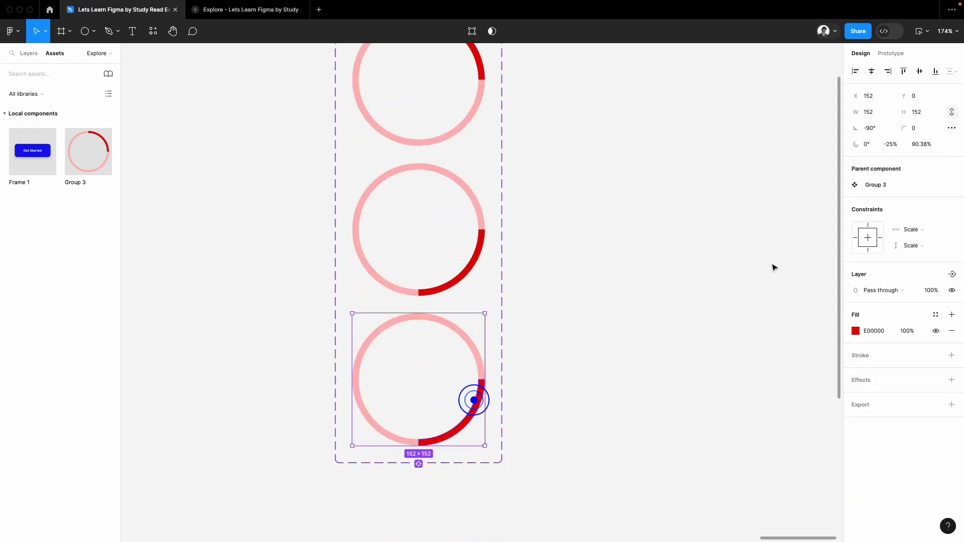
pyautogui.click(868, 128)
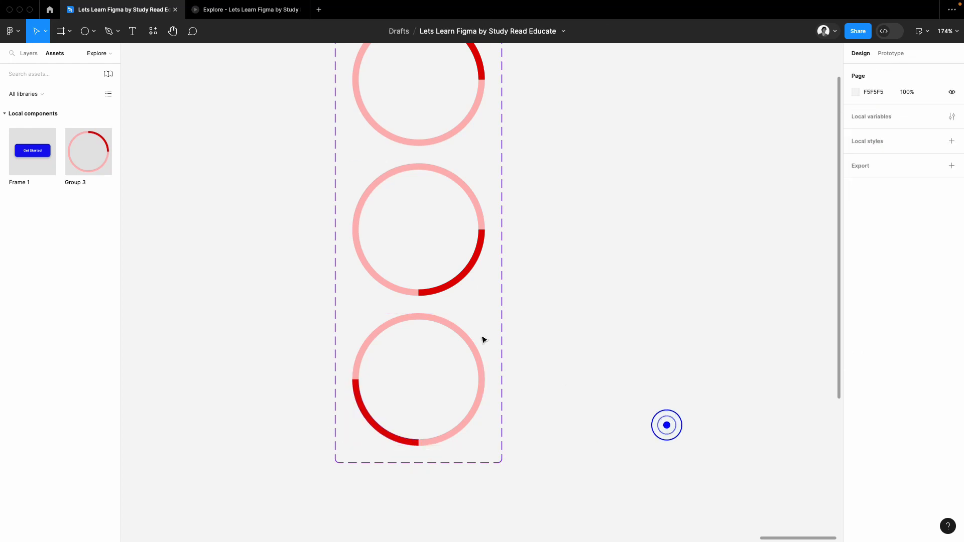
pyautogui.click(418, 362)
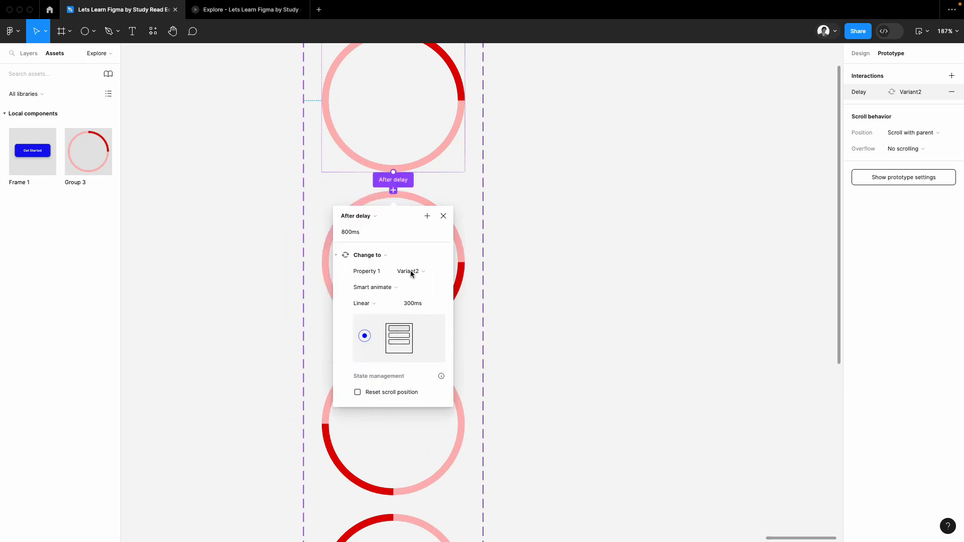
# Link variants with smart-animate transitions, the second ring changing after a 1ms delay.
pyautogui.click(369, 232)
pyautogui.write('1')
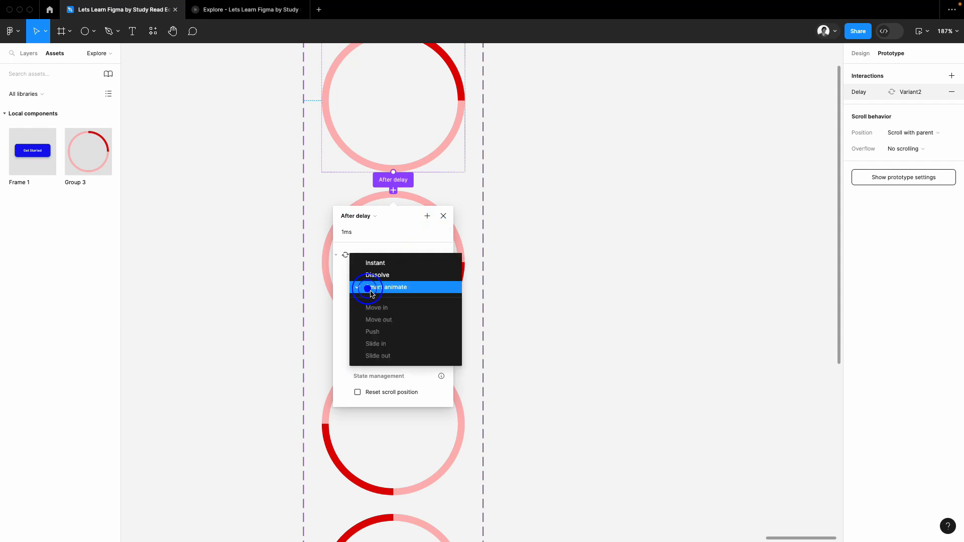
pyautogui.click(389, 287)
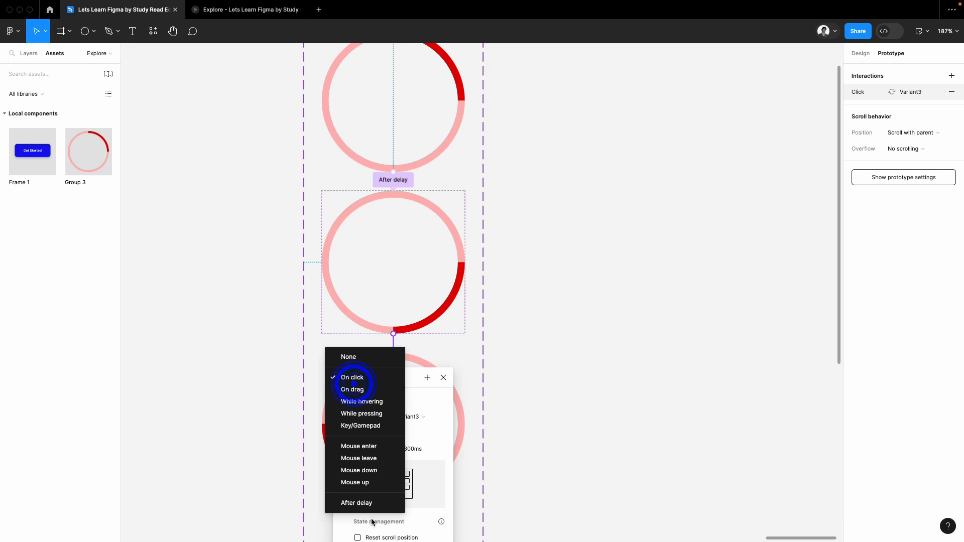
pyautogui.click(356, 501)
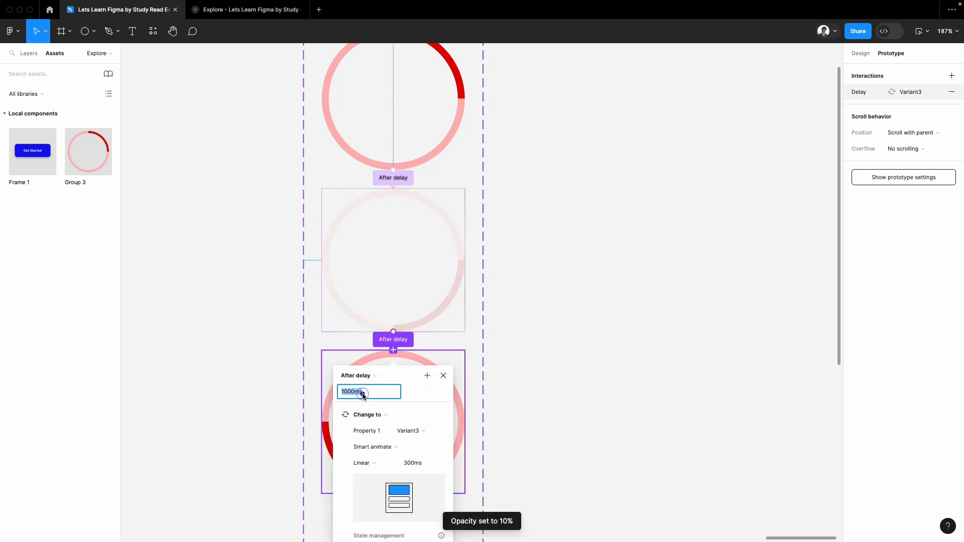
pyautogui.write('1ms')
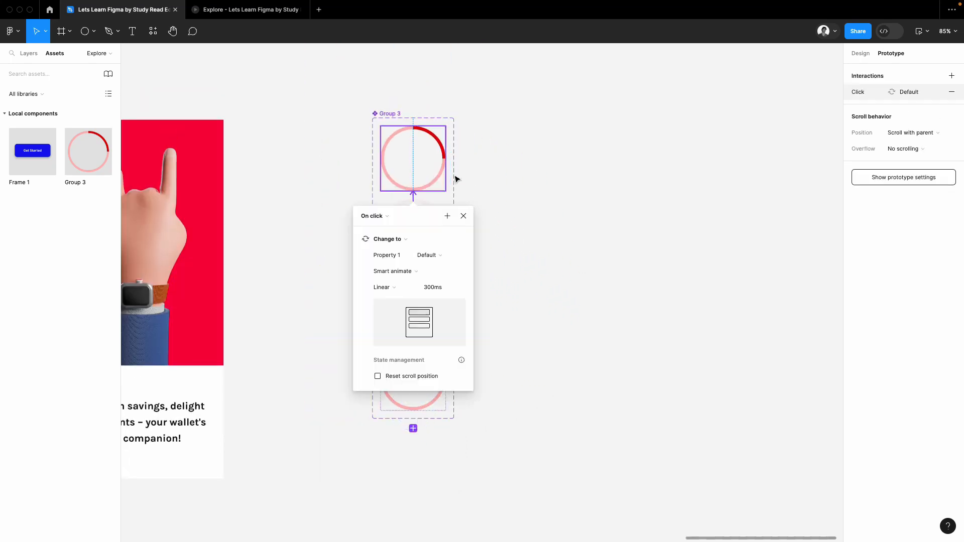
# Switch the last variant's trigger from On click to After delay.
pyautogui.click(373, 216)
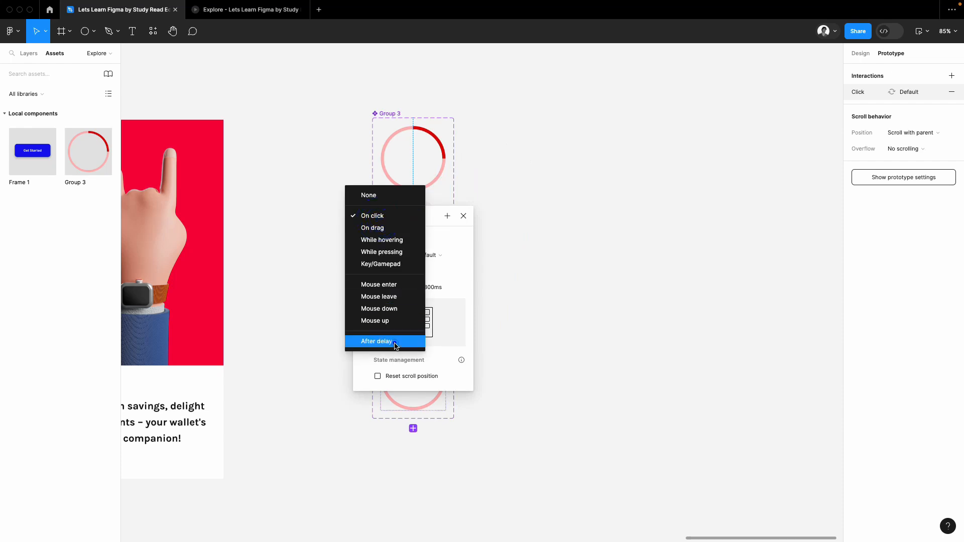
pyautogui.click(376, 341)
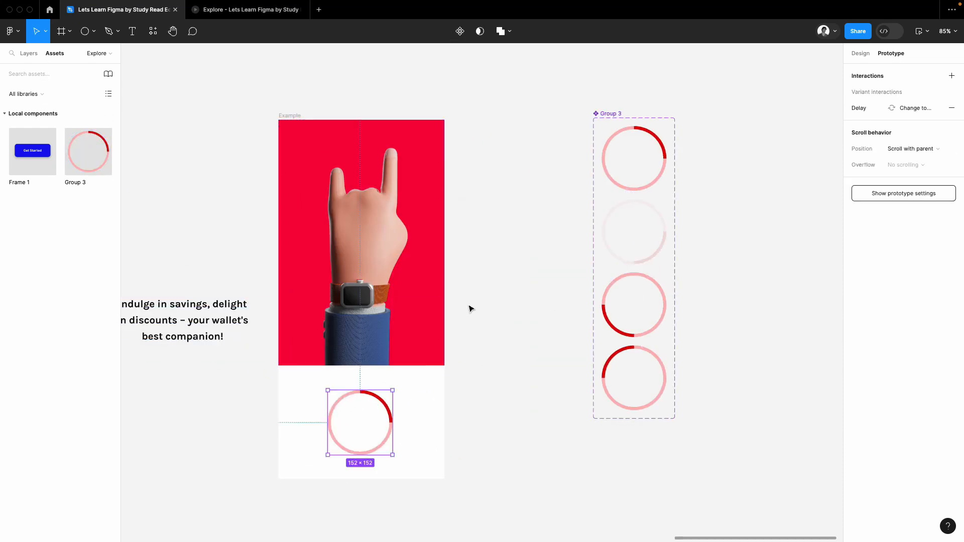
# Preview the app screen prototype from the Present dropdown.
pyautogui.click(919, 31)
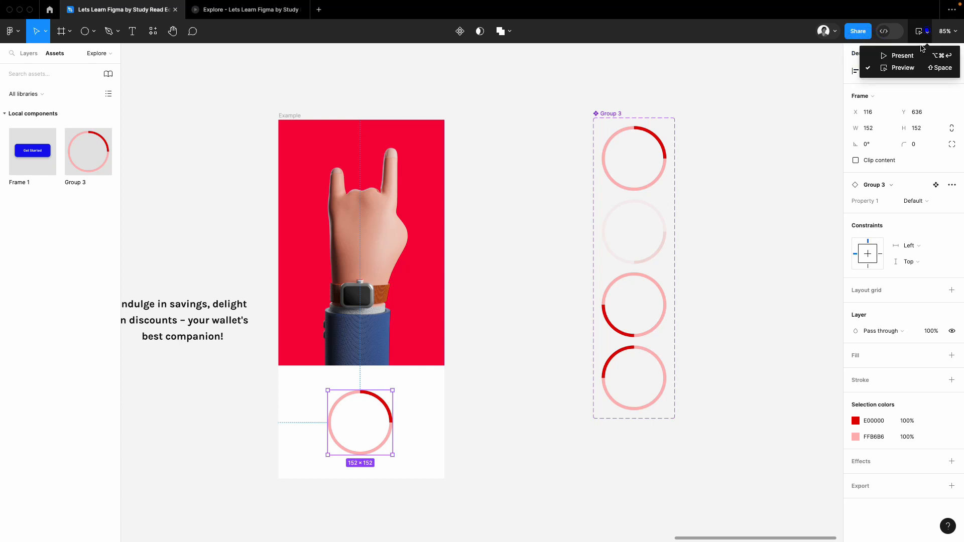
pyautogui.click(901, 68)
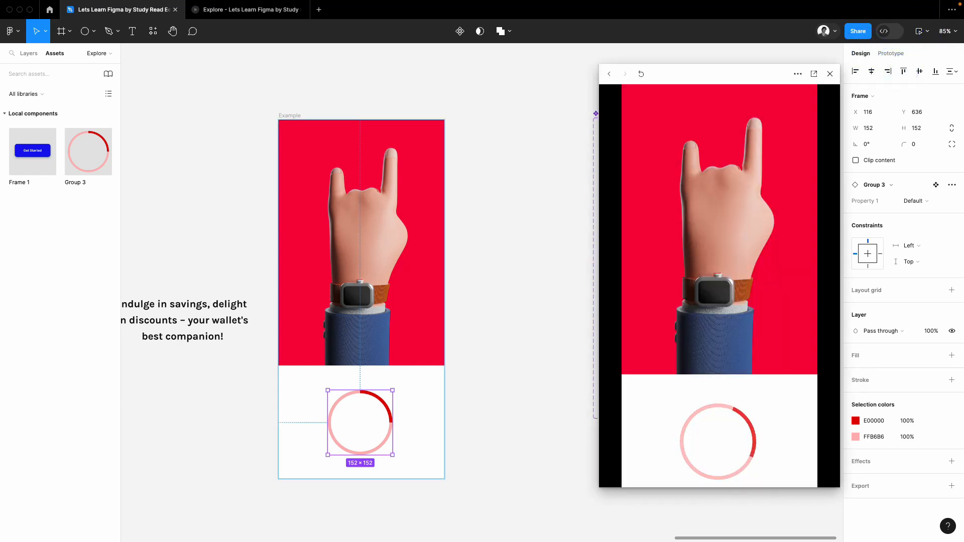